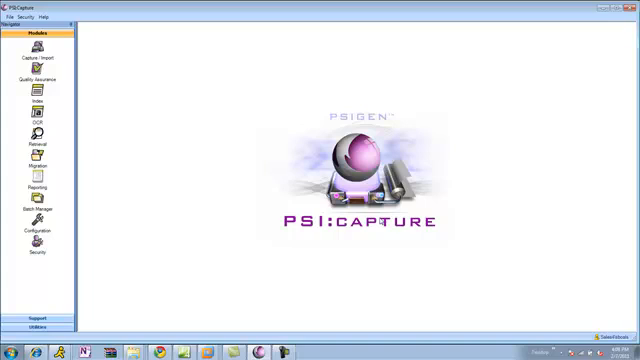
- Enter the Capture/Import module and load the batch showing the Kwik Fuels invoice
click(40, 50)
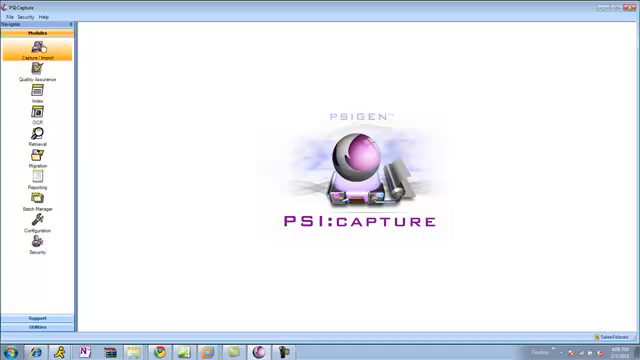
click(32, 60)
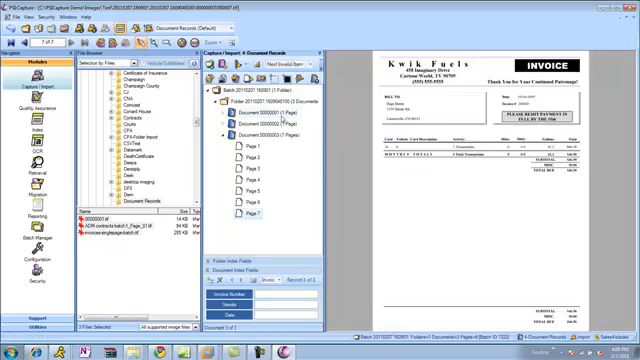
click(244, 126)
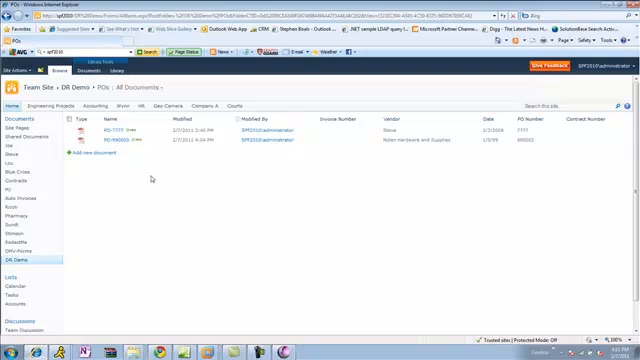
mouse_move(104, 210)
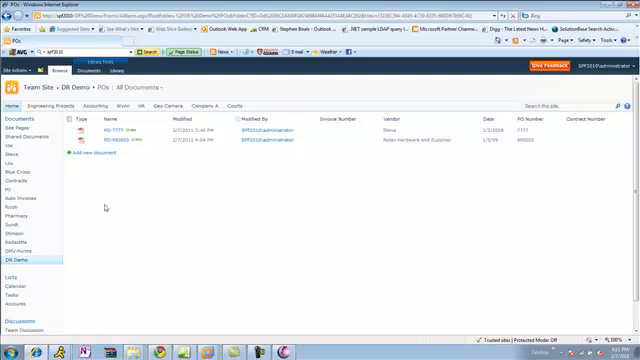